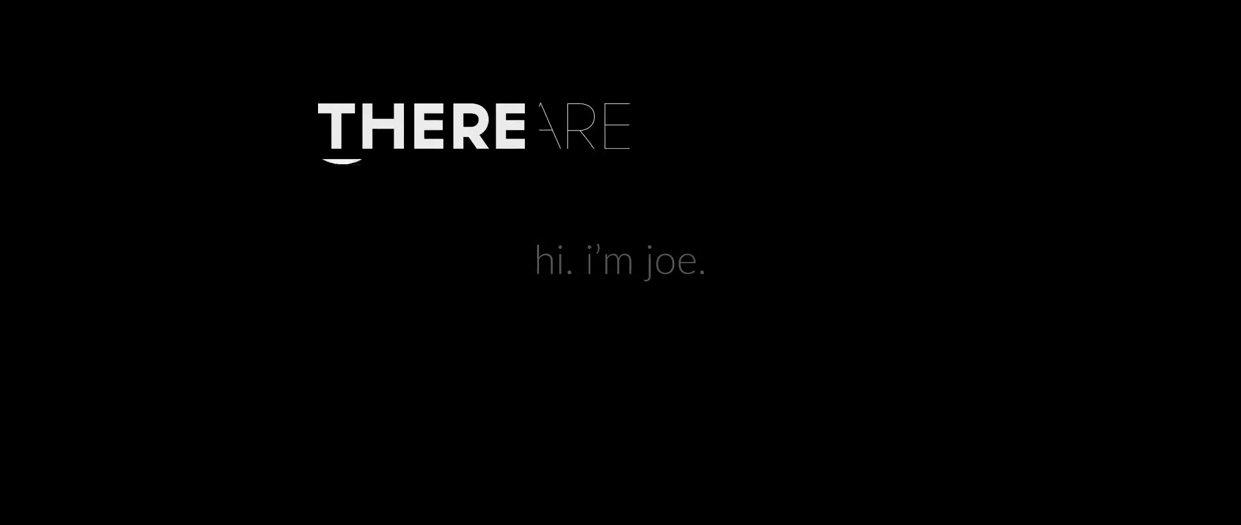
scroll("down", 3)
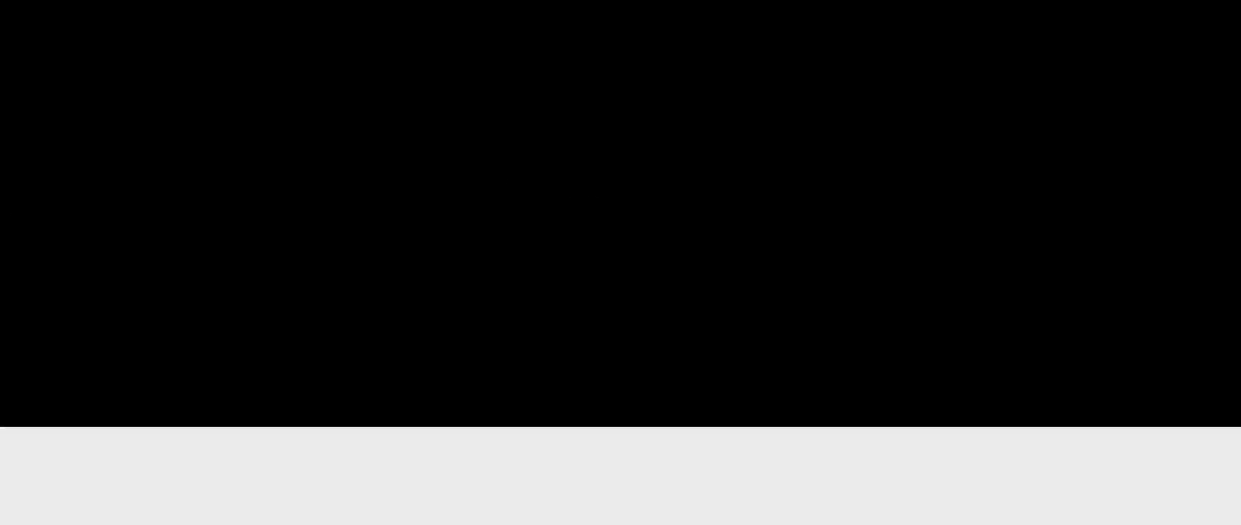